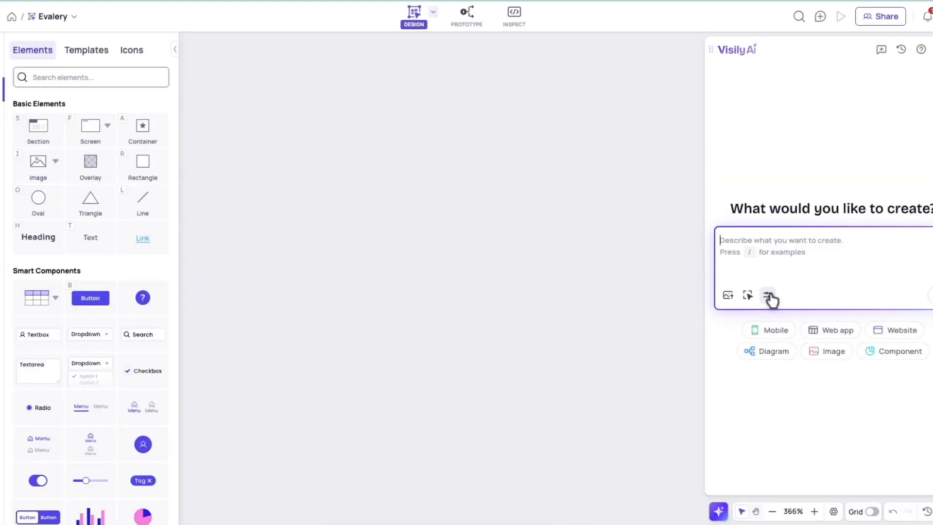
# Show the AI generation options for deep design, real images and design instructions.
pyautogui.click(769, 295)
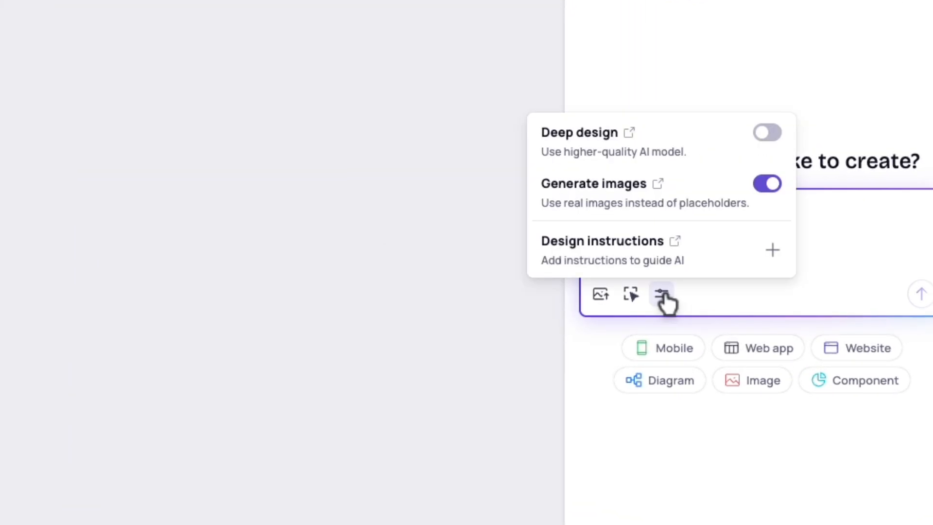
pyautogui.moveTo(639, 271)
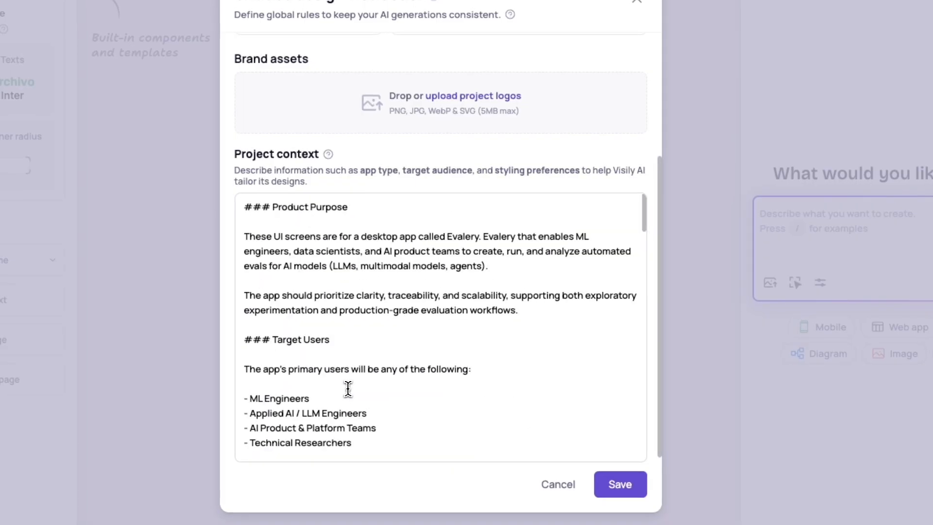
# Fill the Evalery instruction as a light-mode Web App and upload its logo as a brand asset.
pyautogui.scroll(-3)
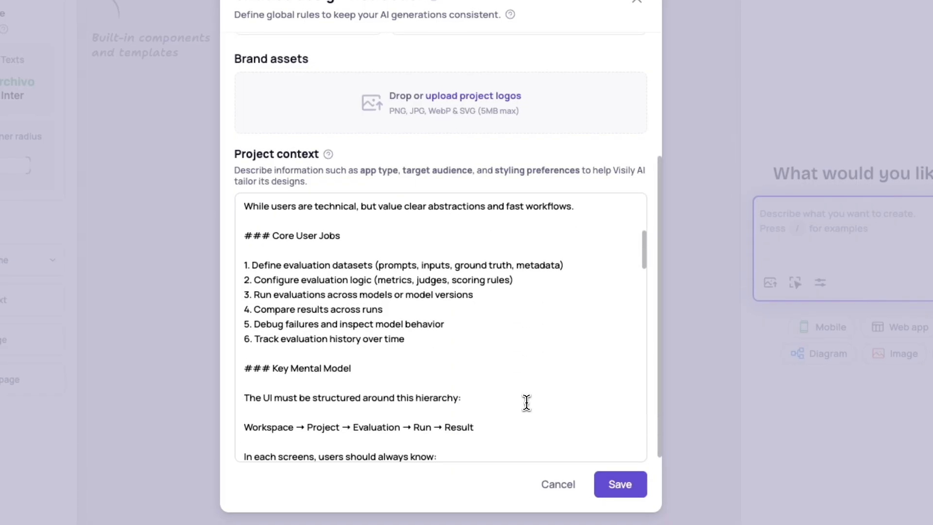
pyautogui.scroll(-3)
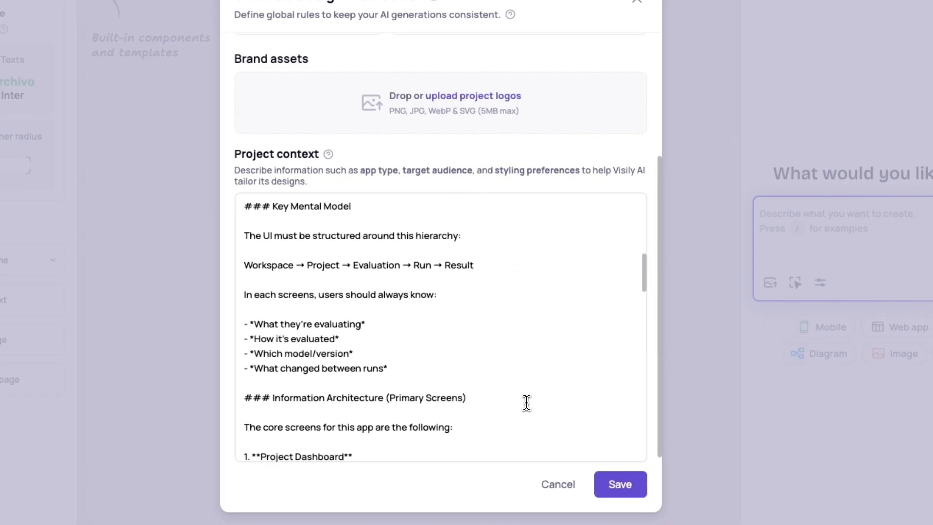
pyautogui.scroll(3)
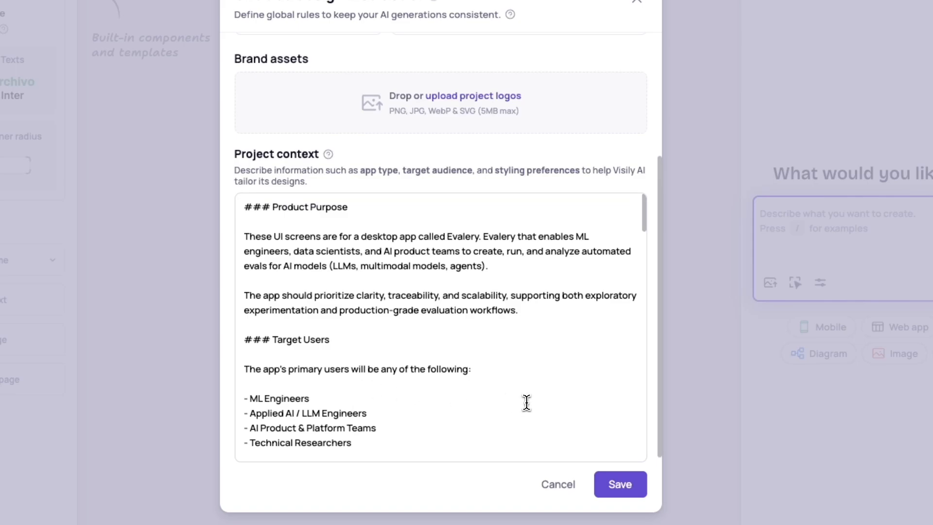
pyautogui.scroll(-3)
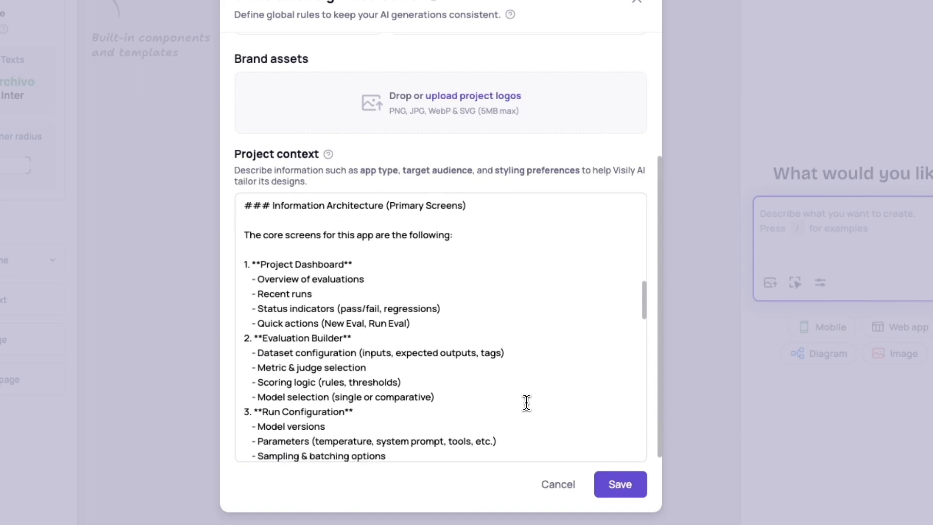
pyautogui.scroll(-3)
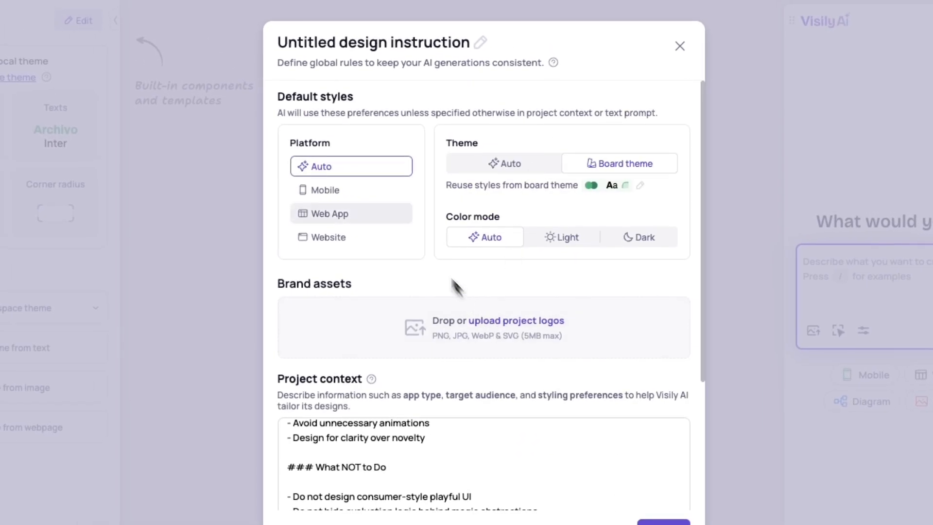
pyautogui.click(351, 213)
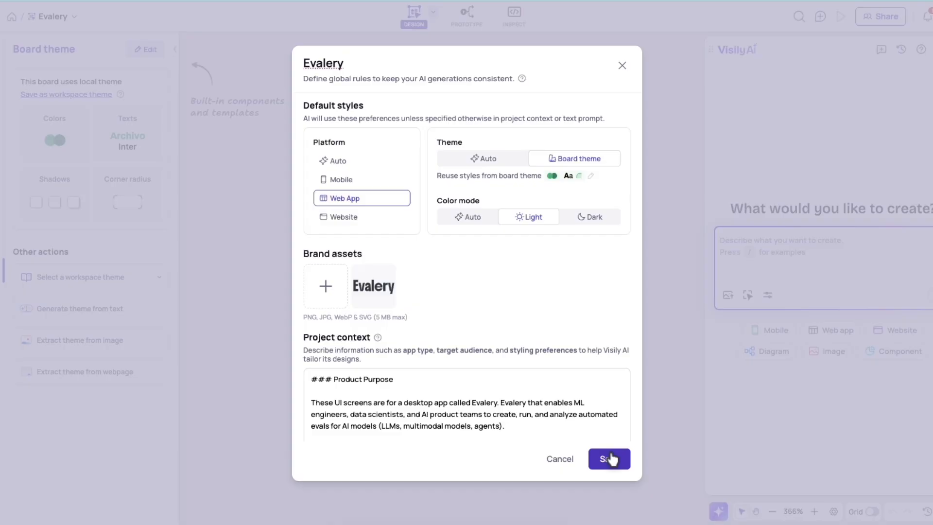
# Save the Evalery instruction, then save the CityZen mobile iOS instruction so it attaches to the prompt.
pyautogui.click(608, 458)
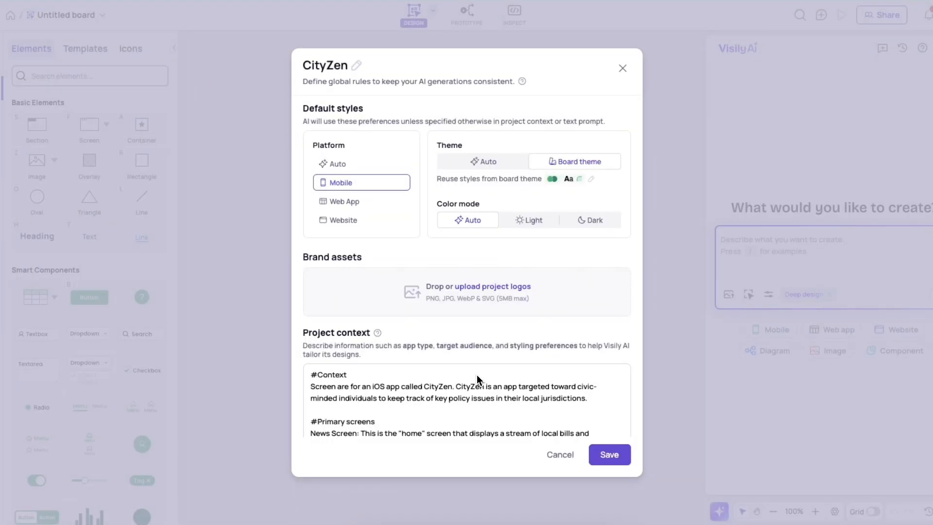
pyautogui.scroll(-3)
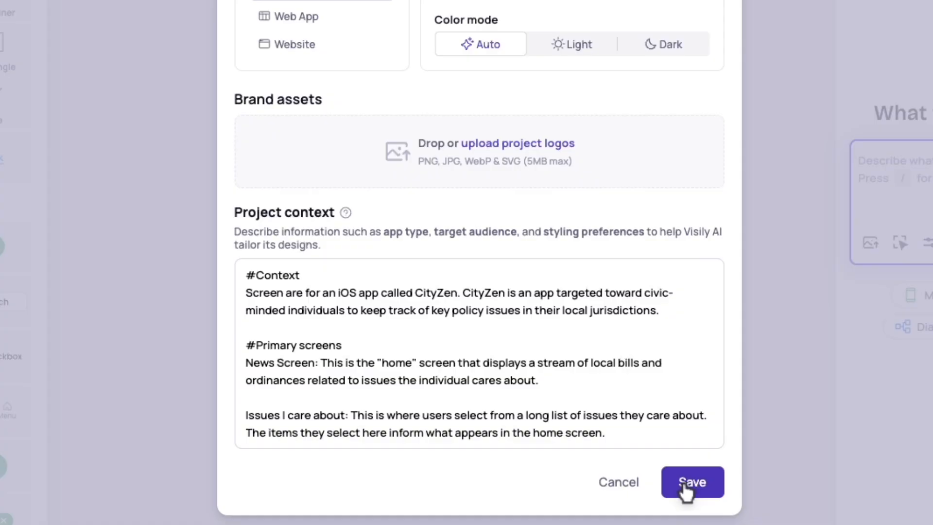
pyautogui.click(691, 482)
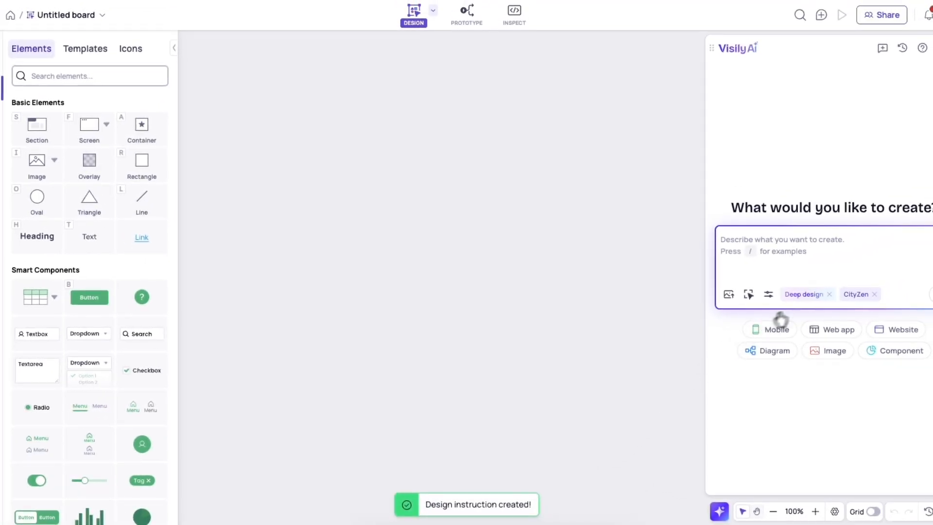
# Generate the CityZen news feed and Issues I Care About screens without deep design and preview them.
pyautogui.click(828, 293)
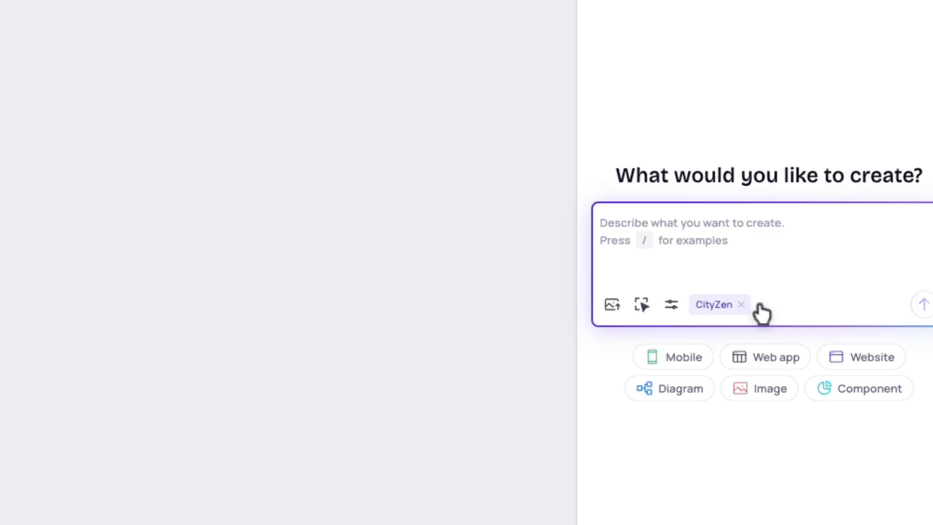
pyautogui.click(923, 304)
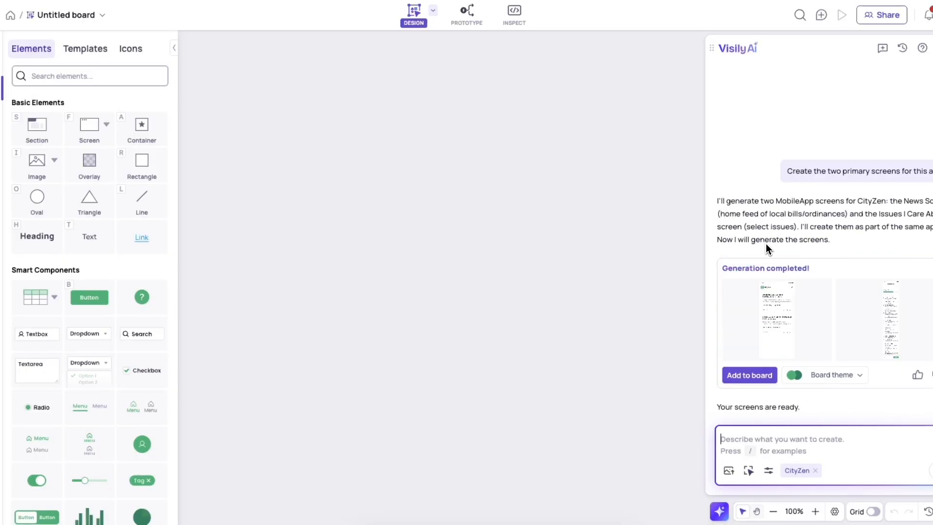
pyautogui.click(749, 375)
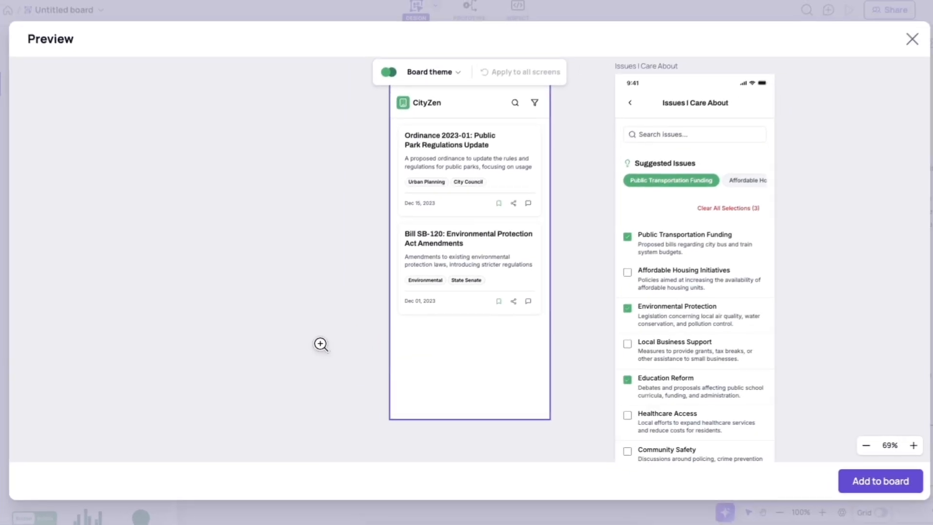
pyautogui.click(912, 39)
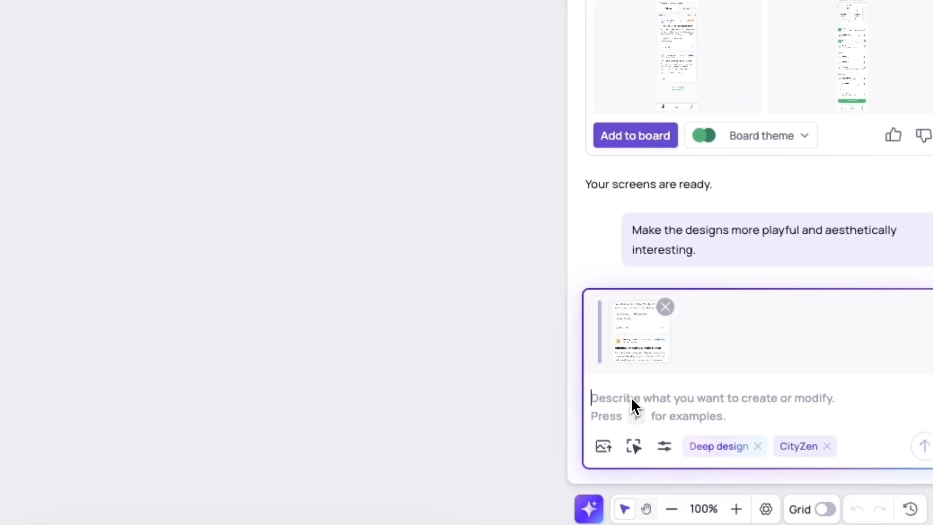
# Request a colorful, fun restyle with visual elements and tiles that expand to show issue specifics.
pyautogui.write('Make this more colorful and fun. Add interesting visual elements to inspire interest in the issue. The goal is to get users to explore')
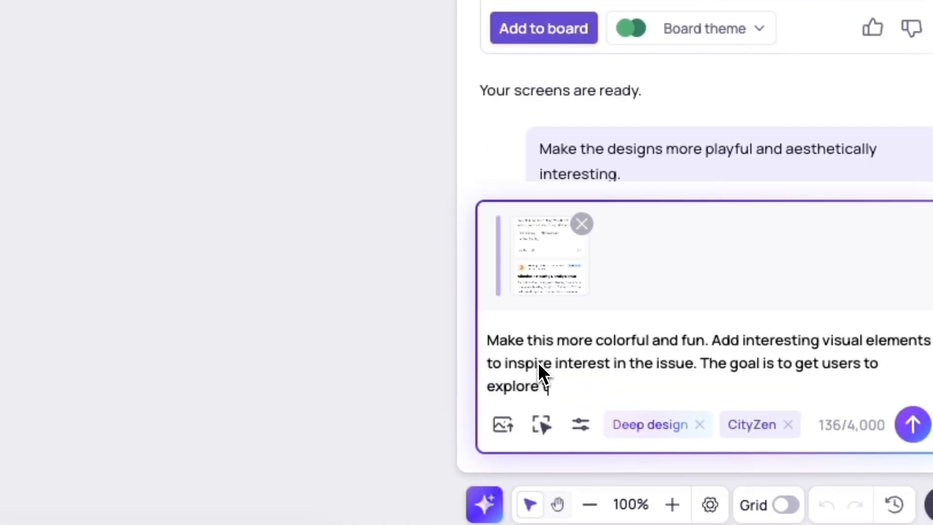
pyautogui.write('the specifics of the issues by tapping on the tile to expand')
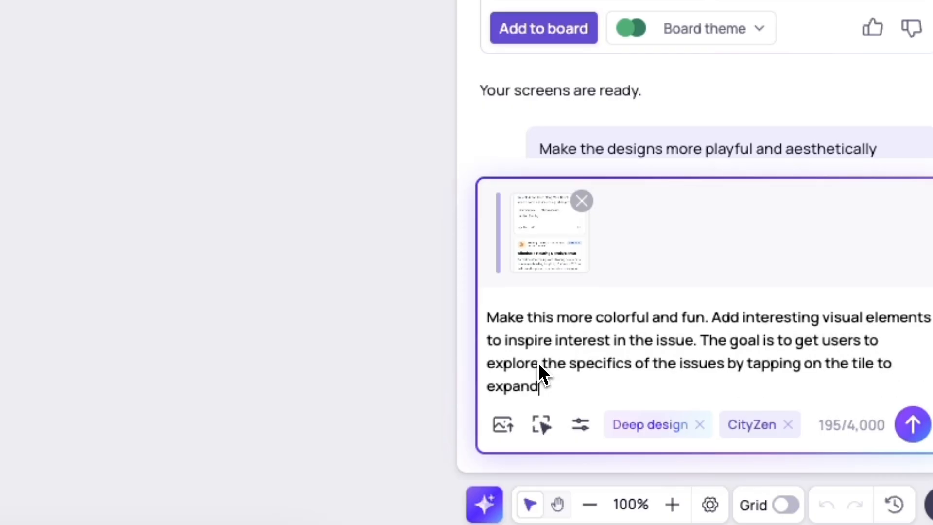
pyautogui.click(912, 424)
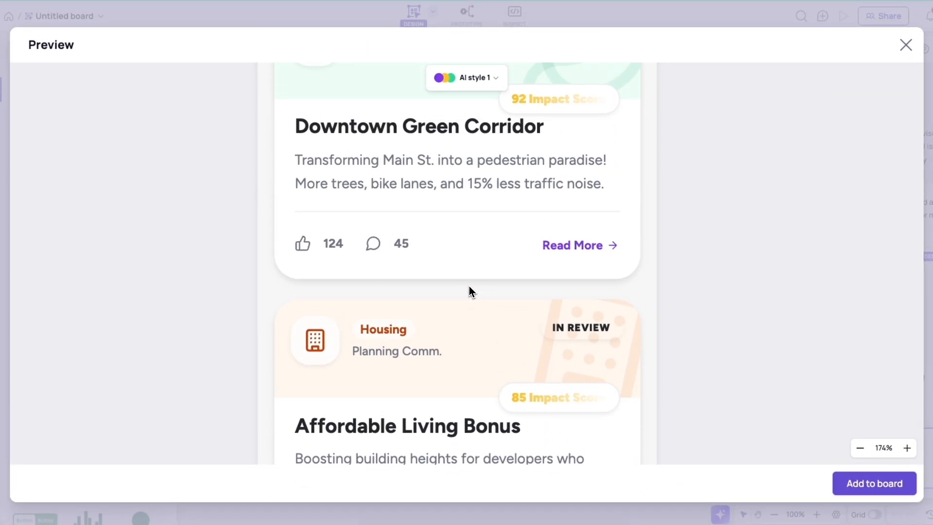
# Review the playful CityZen News redesign zoomed out in preview and add it to the board.
pyautogui.scroll(3)
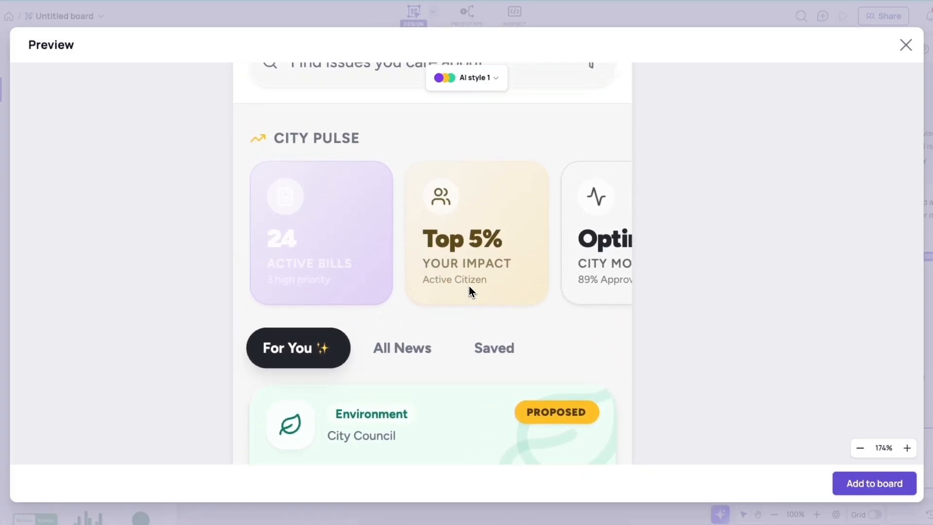
pyautogui.click(860, 447)
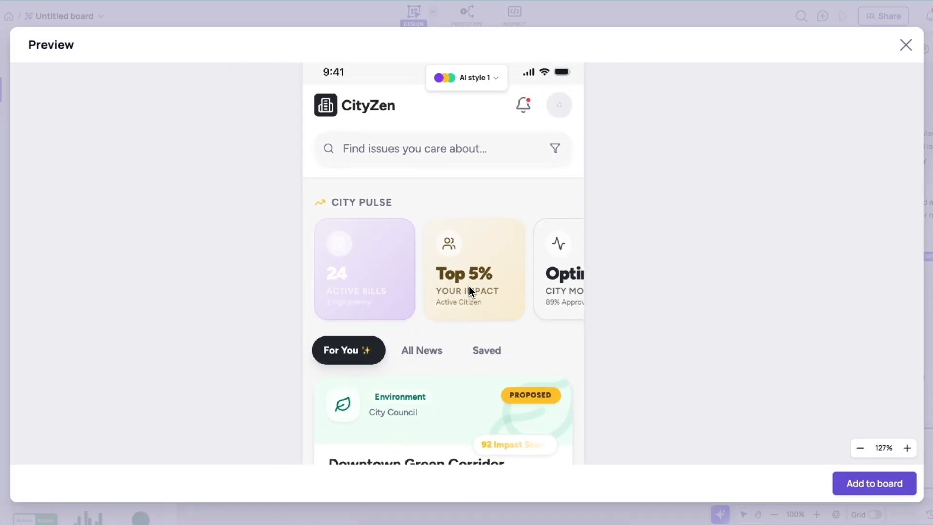
pyautogui.scroll(-3)
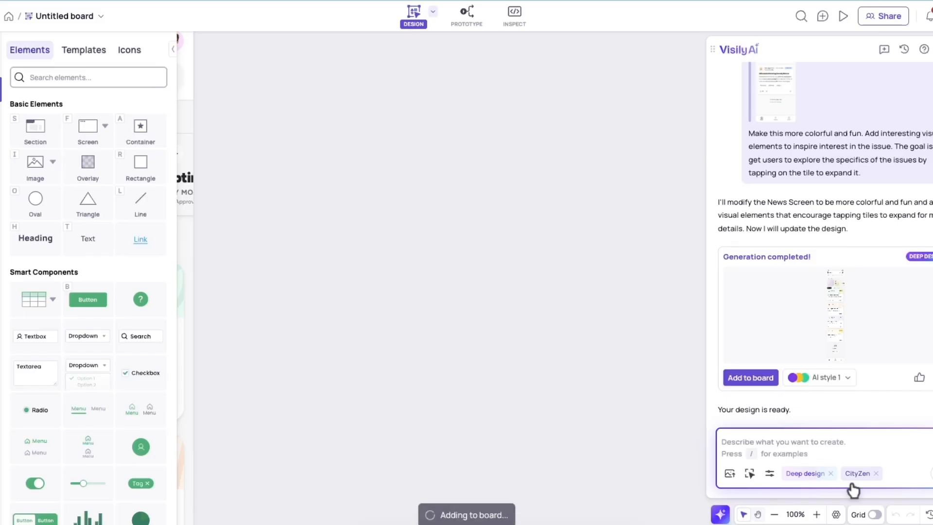
pyautogui.click(750, 377)
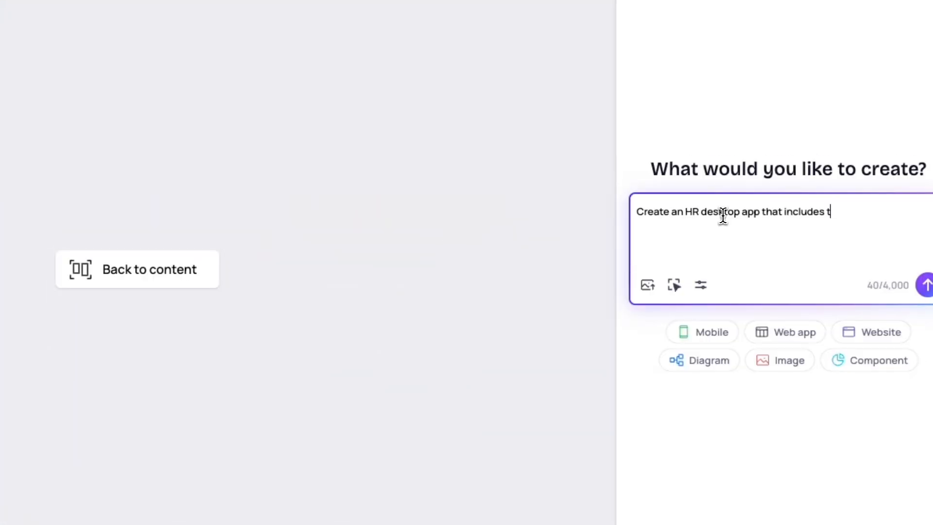
# Request an HR desktop app with PTO requests, calendars and IT requests in Minecraft style.
pyautogui.write('hings like PTO requests, calendars, IT requests, etc. M')
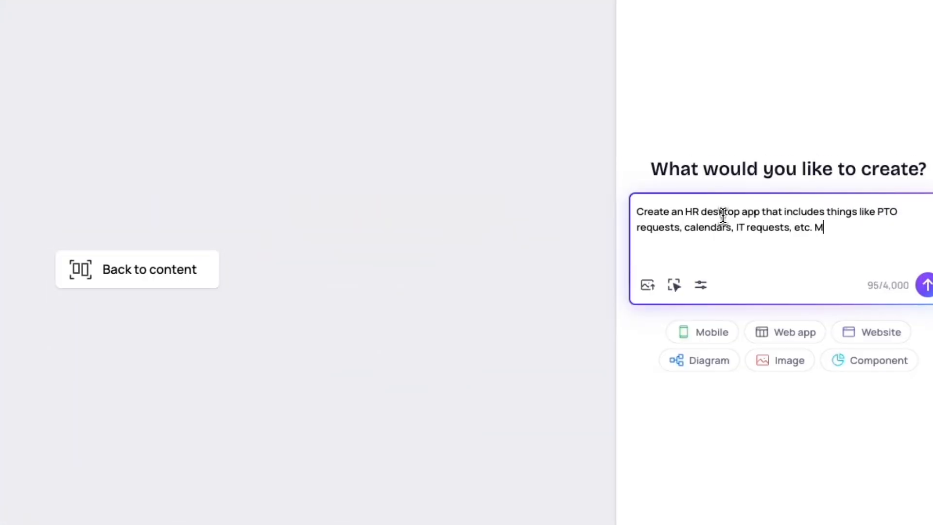
pyautogui.write('ake it in the style of Mine')
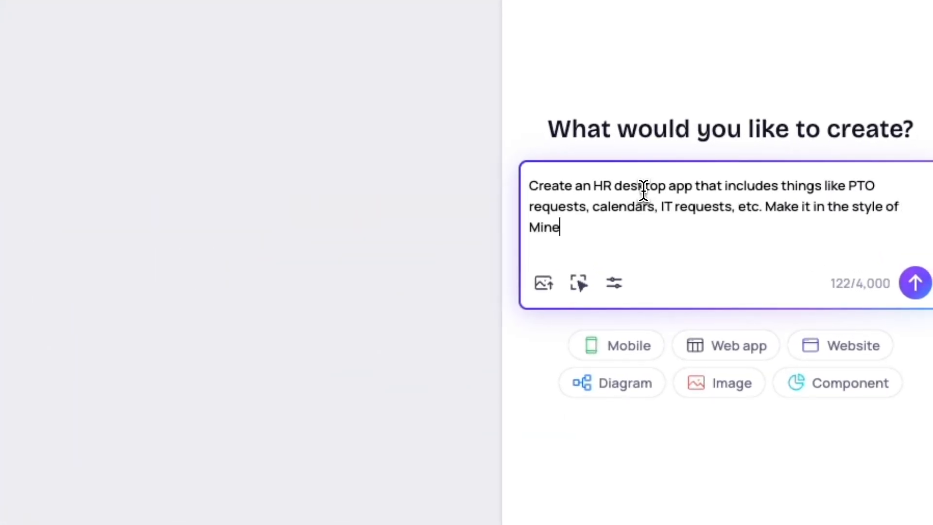
pyautogui.write('craft')
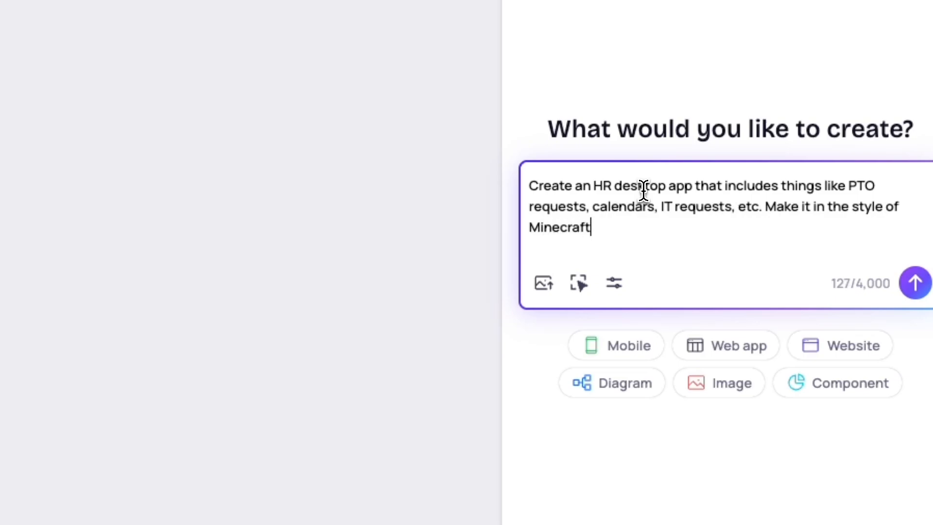
pyautogui.click(914, 283)
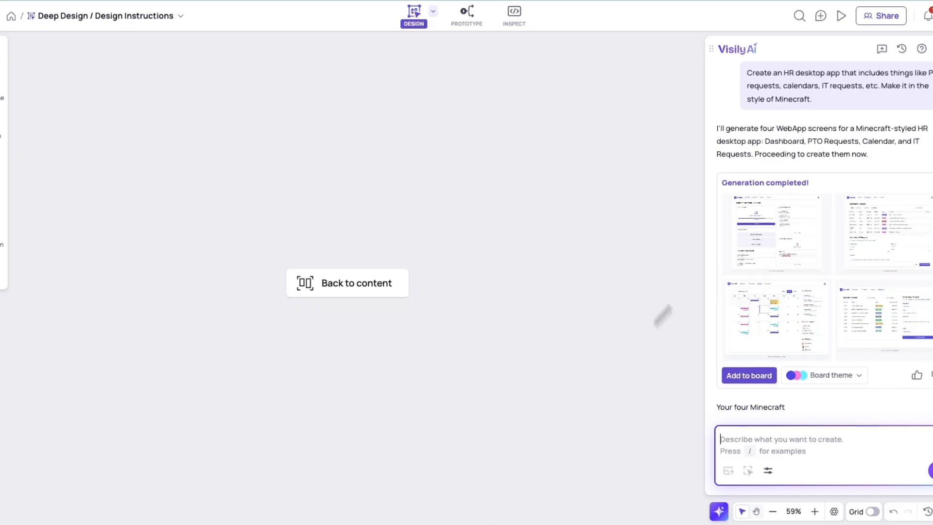
pyautogui.click(748, 375)
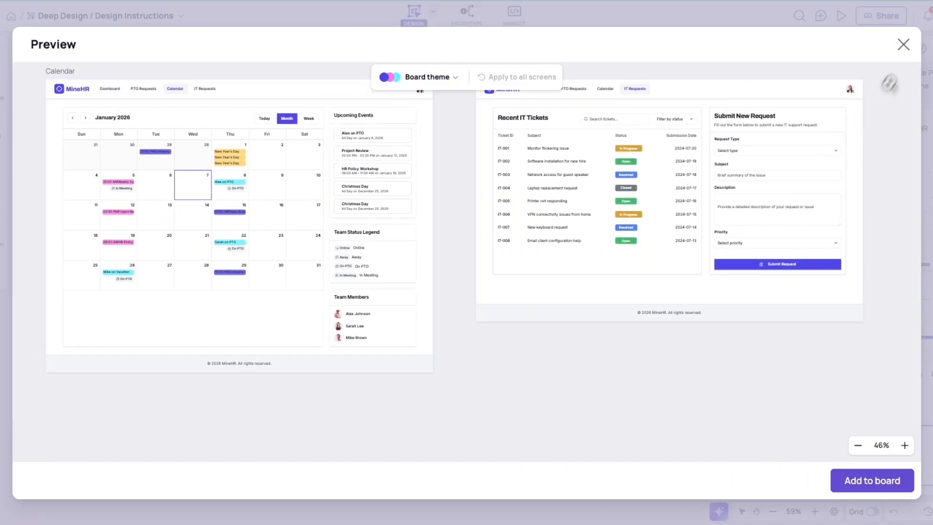
pyautogui.click(903, 44)
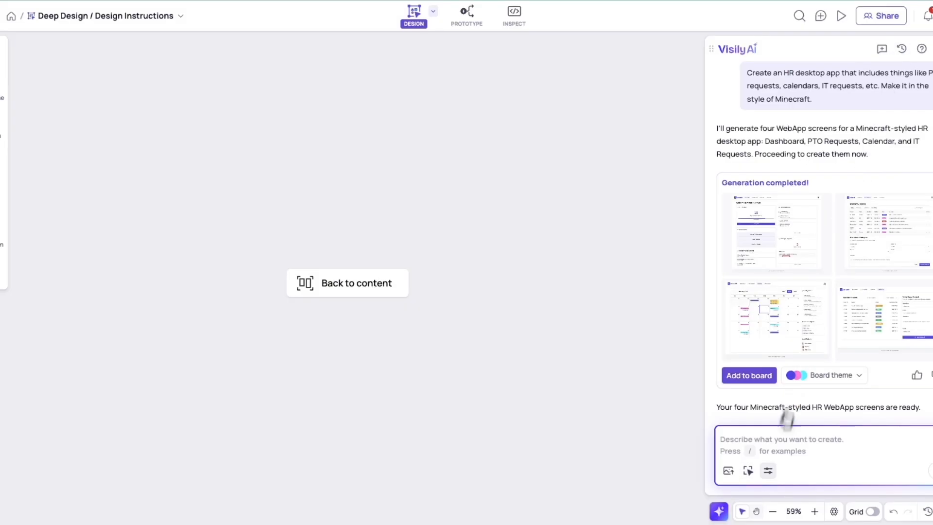
# Turn on the deep design model and resend the Minecraft HR app request.
pyautogui.click(768, 470)
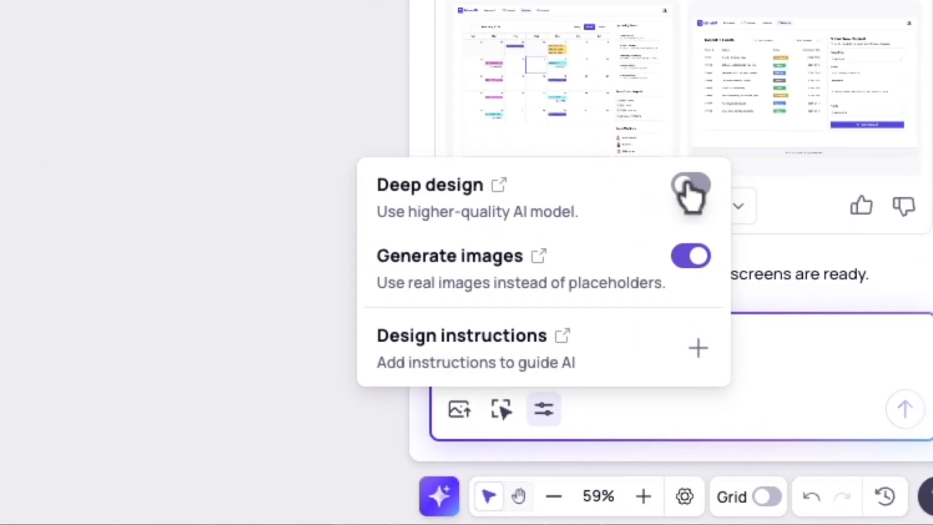
pyautogui.click(690, 191)
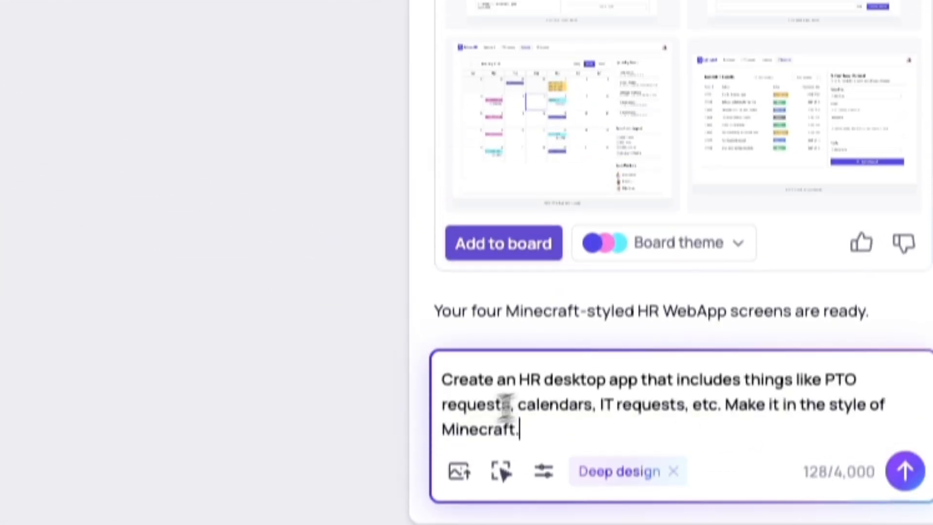
pyautogui.click(905, 470)
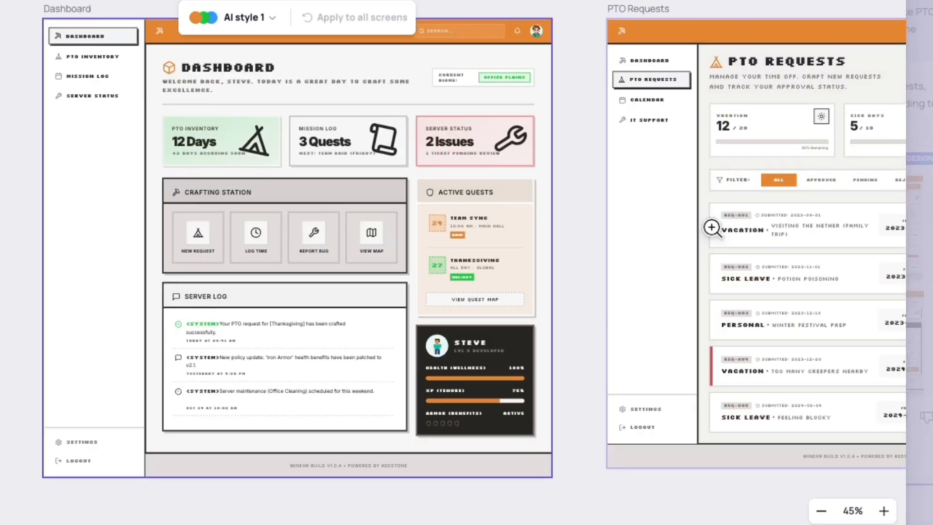
# Preview the MineHR Dashboard, PTO Requests, Calendar and Server Maintenance screens and add them to the board.
pyautogui.click(842, 15)
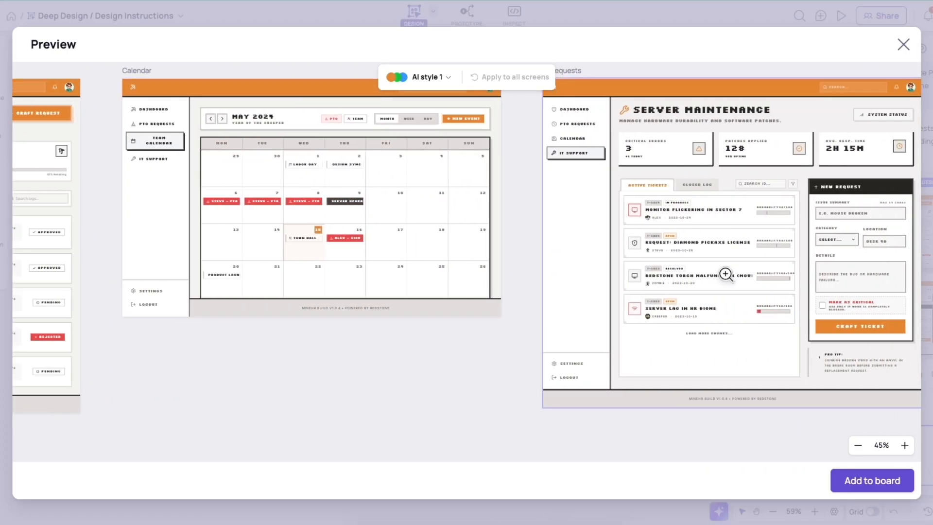
pyautogui.click(903, 44)
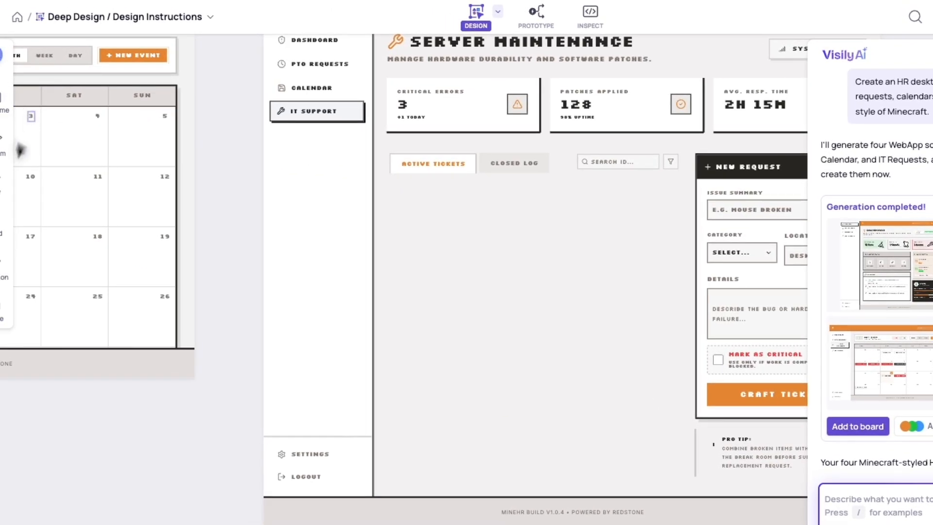
# Show the board's saved templates listing the Ticket Log template.
pyautogui.click(203, 54)
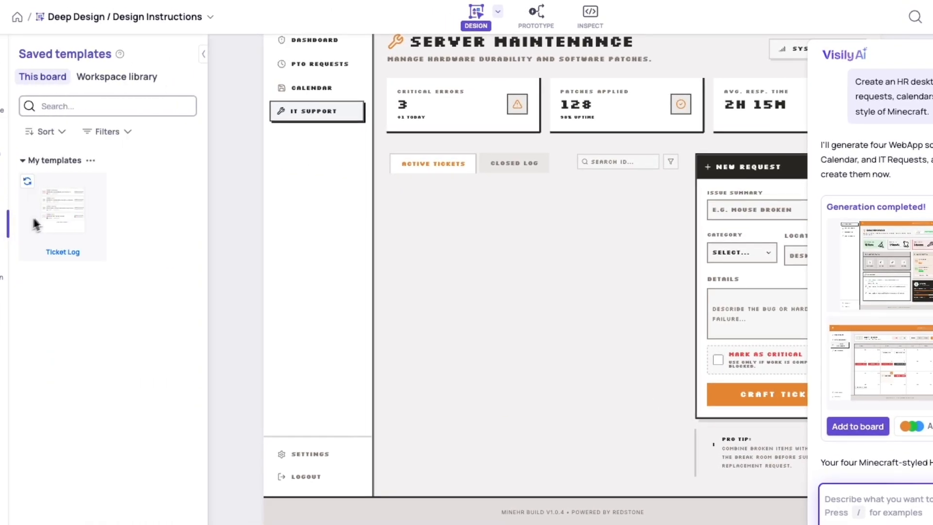